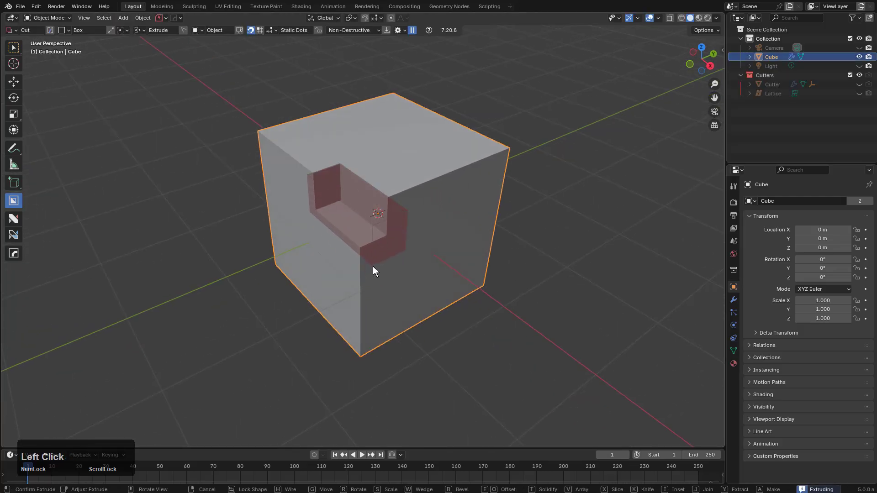
Step: Confirm the BoxCutter box cut, leaving a live notch in the cube's top corner
left_click(445, 222)
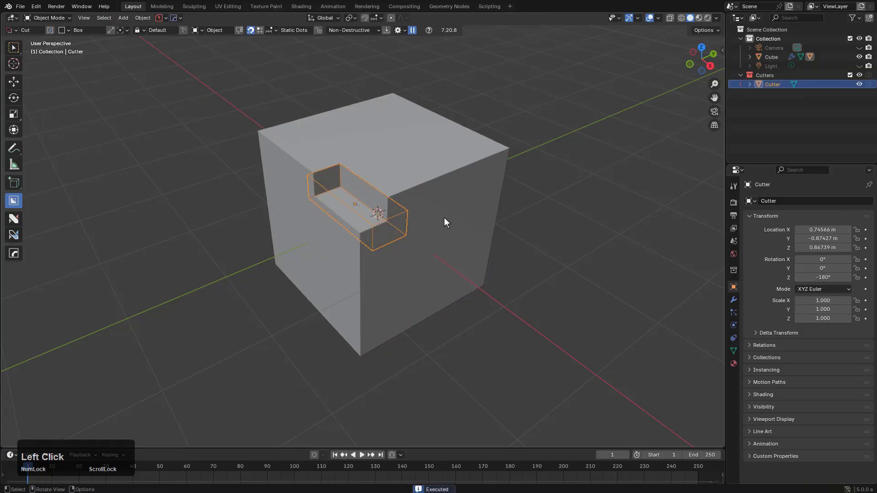
mouse_move(445, 222)
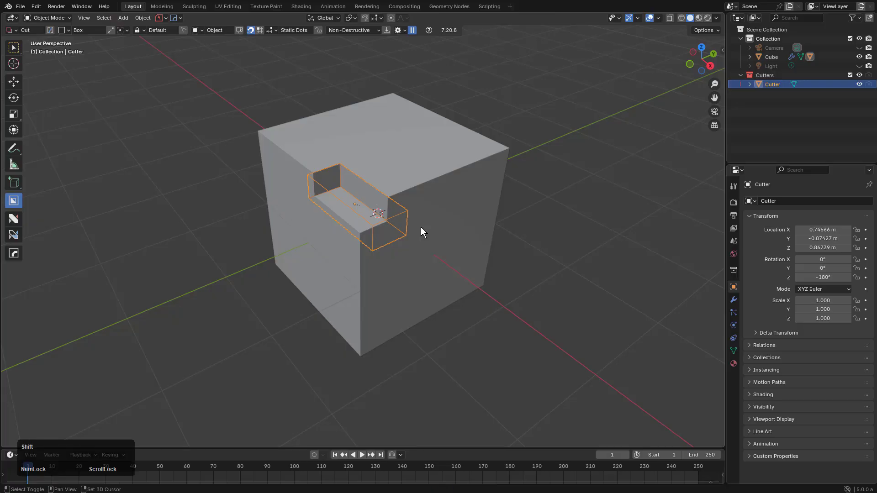
Step: Enable the BoxCutter transform gizmo on the Cutter object via the V popover
left_click(421, 232)
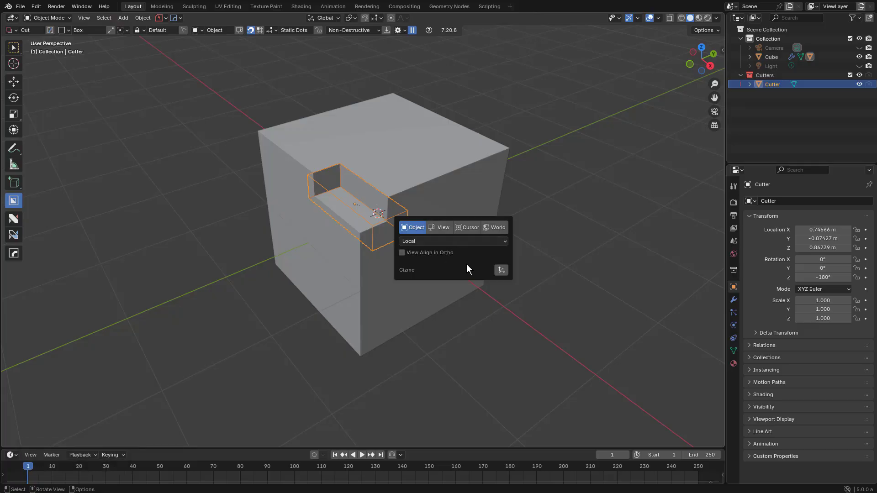
mouse_move(500, 270)
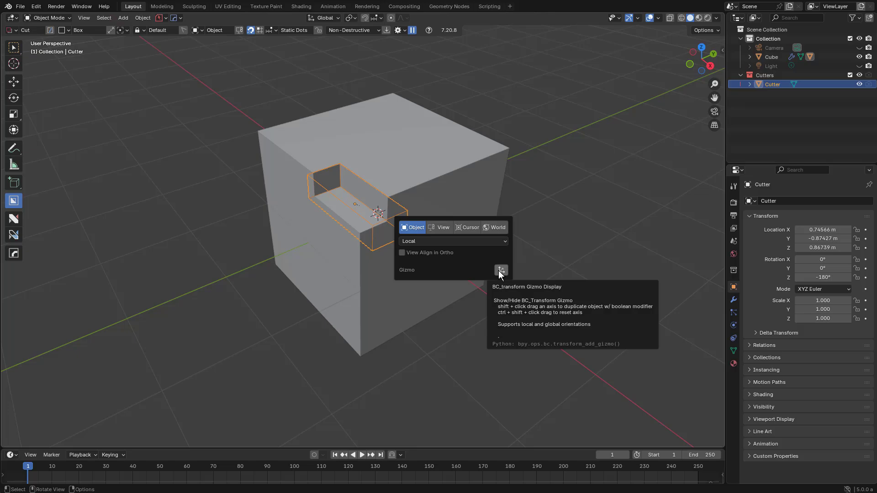
left_click(500, 270)
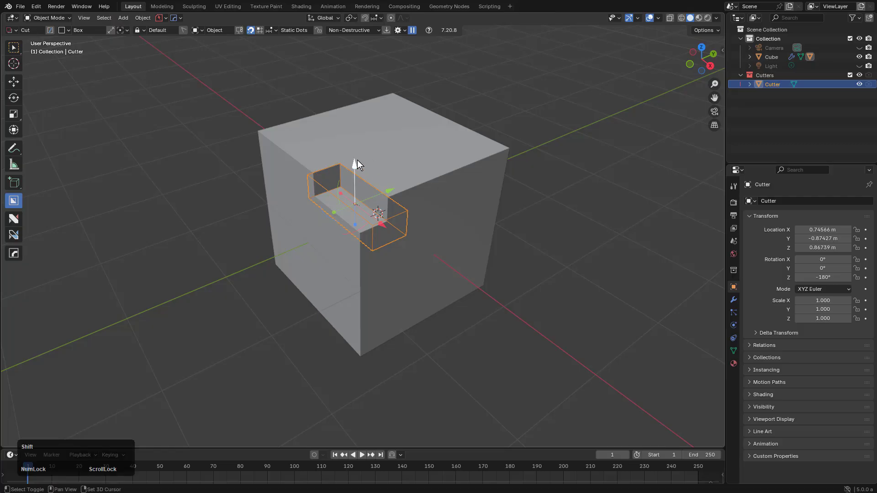
Step: Duplicate the cutter downward as Cutter.001 and narrow it to 0.387 in X for a small side slot
key("Shift+D")
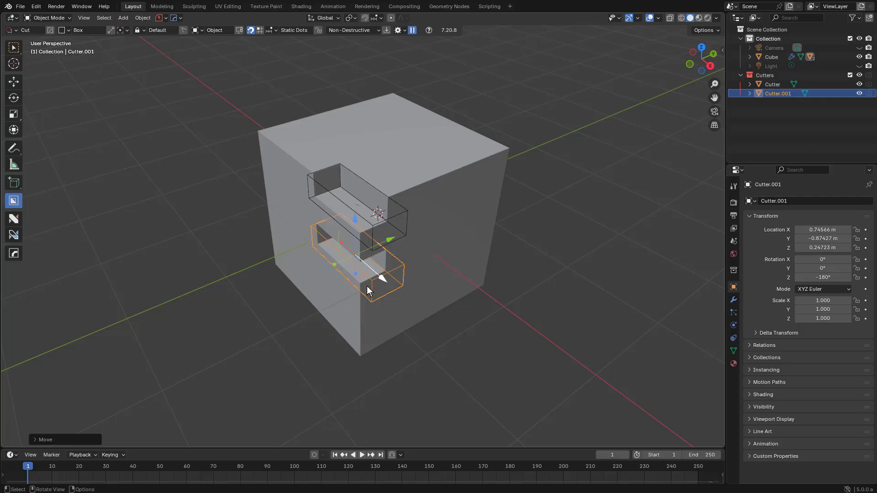
key("s")
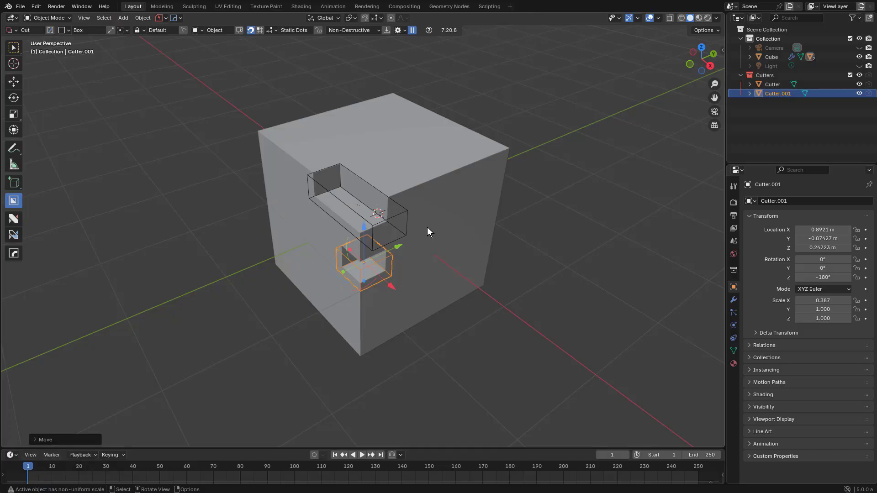
mouse_move(424, 228)
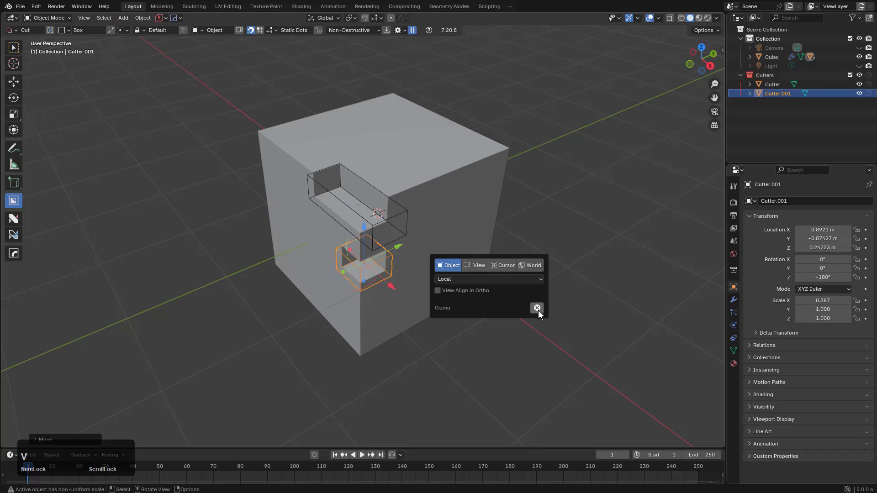
Step: Switch the BoxCutter transform gizmo off again for Cutter.001
left_click(536, 308)
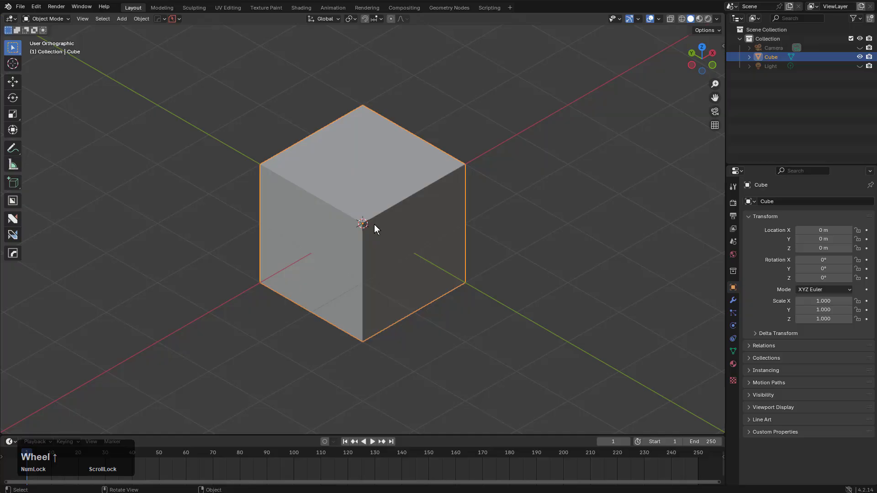
Step: Activate BoxCutter on the fresh cube and confirm a box-cut notch in its top front edge
key("w")
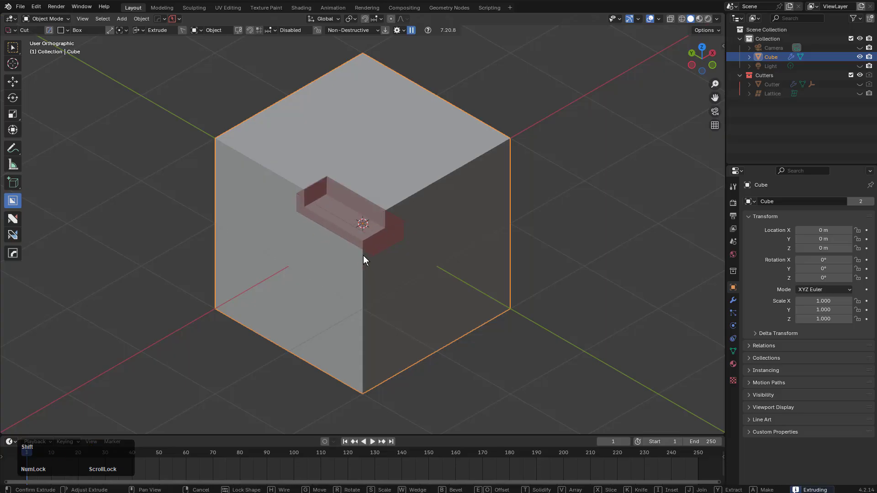
left_click(363, 260)
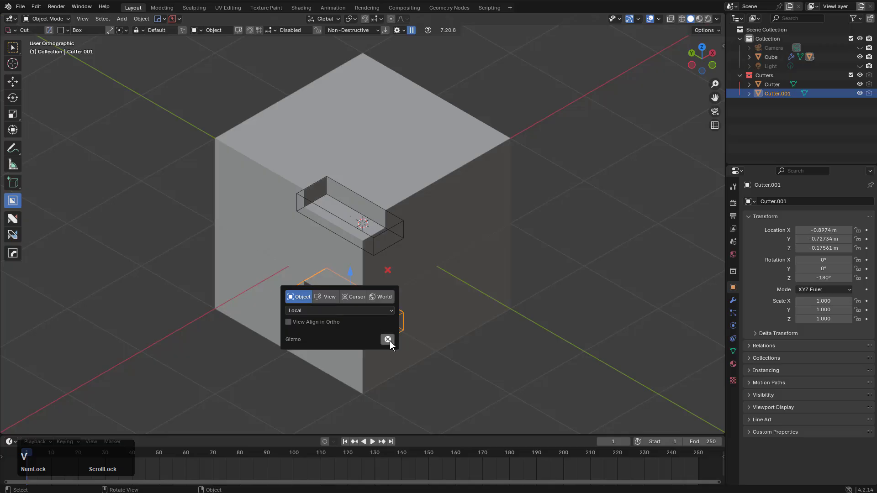
Step: Show the gizmo on Cutter.001 and stretch it to about 6.86 in Z for a tall side slot
left_click(387, 339)
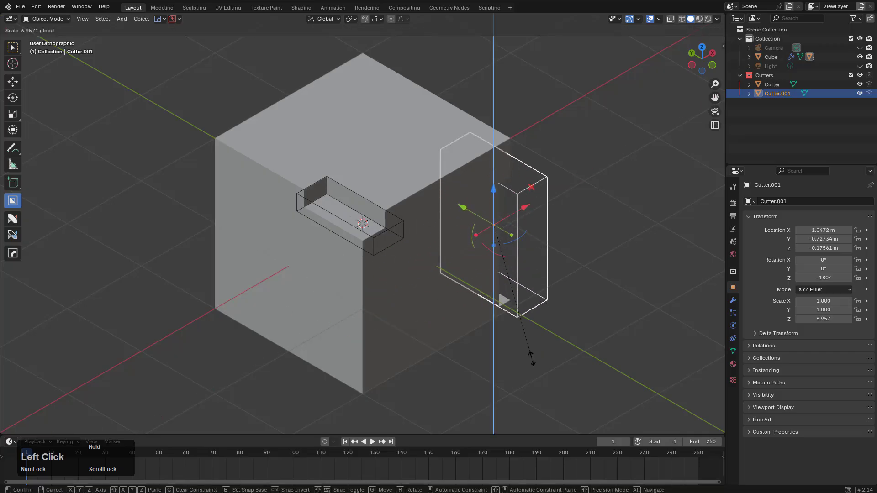
left_click(523, 181)
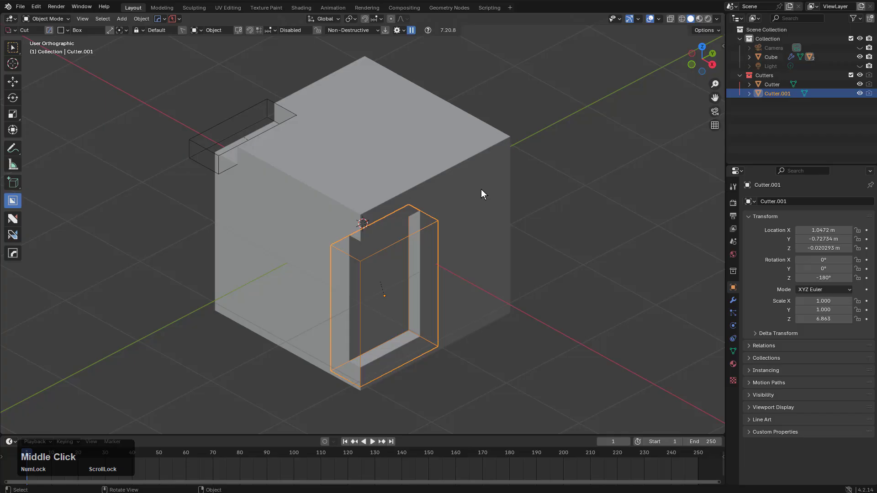
mouse_move(563, 153)
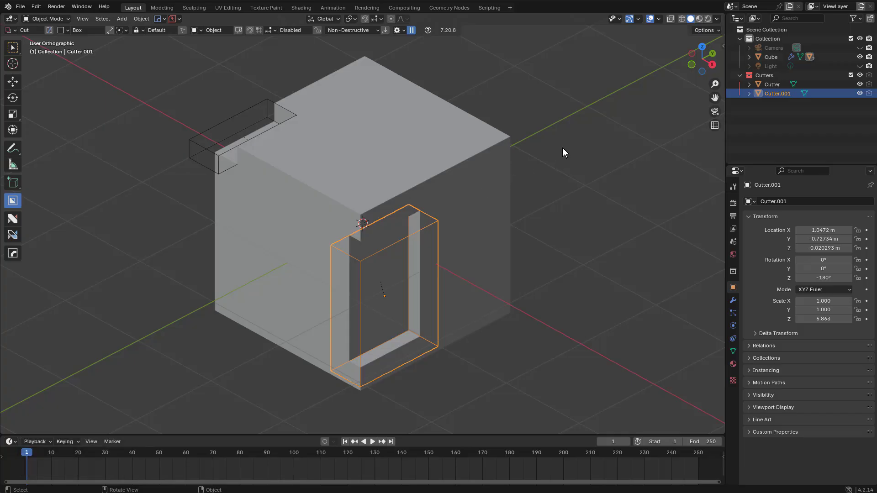